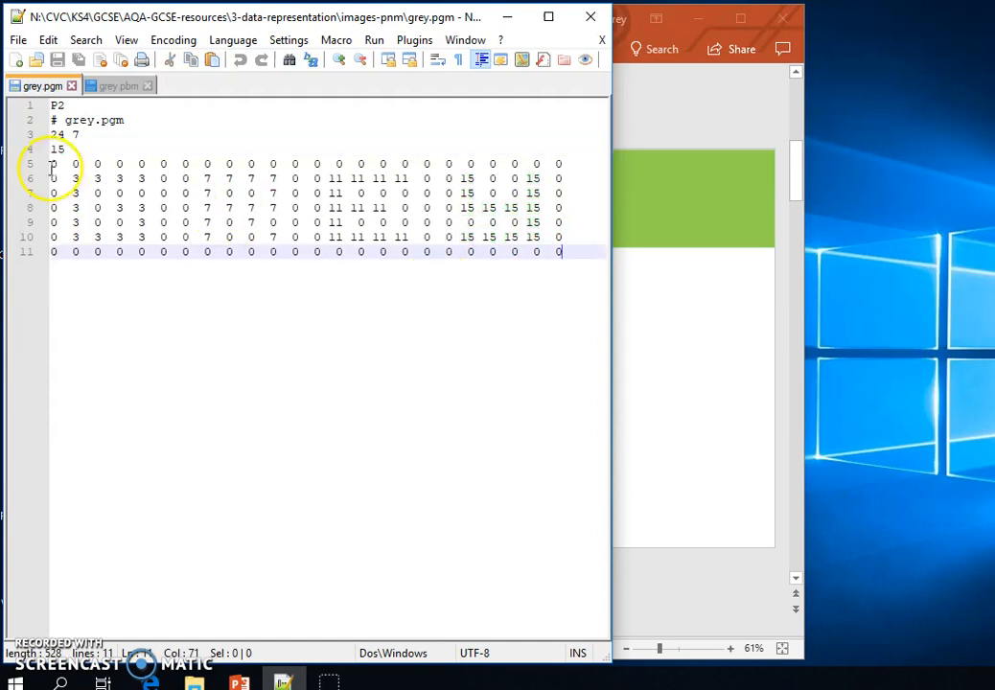
- Select the grey.pgm pixel value rows, then open grey.pgm from the images-pnm folder in the image editor
drag(53, 163, 153, 209)
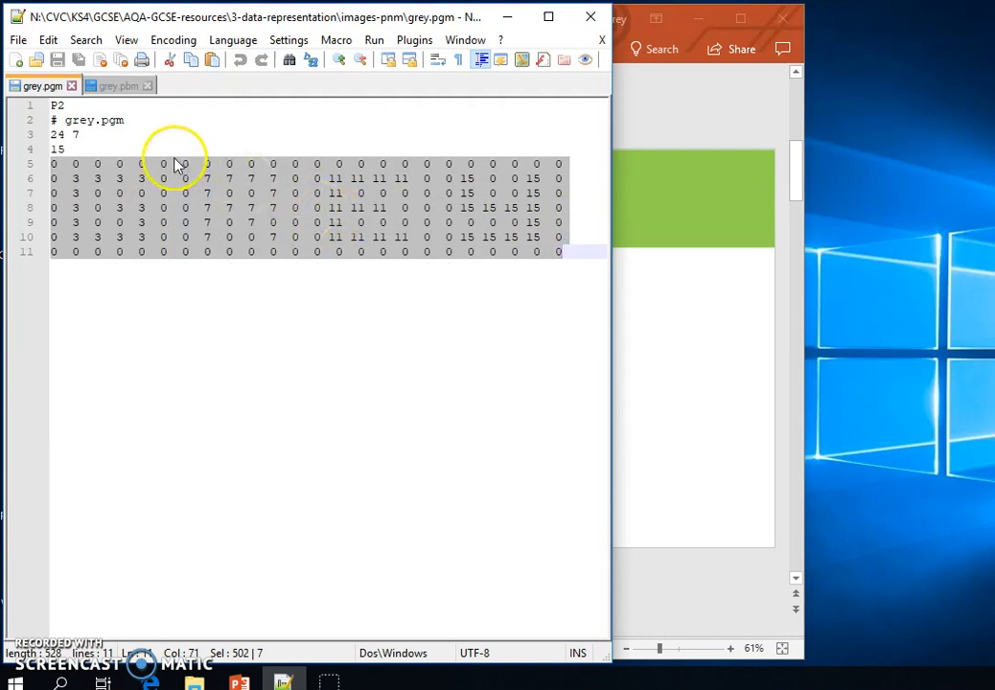
mouse_move(220, 228)
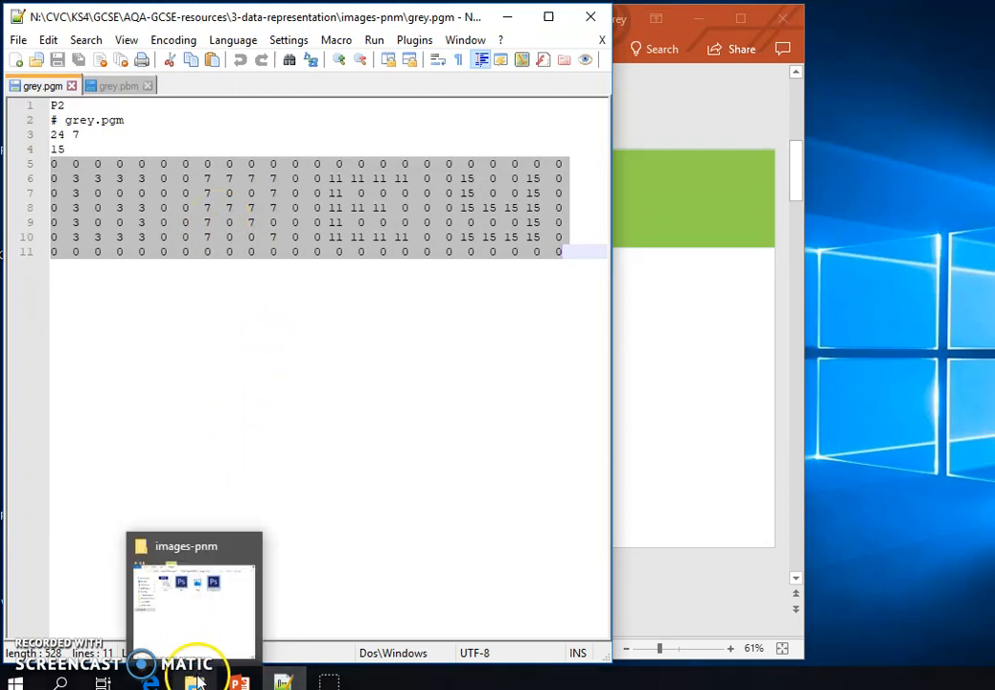
click(191, 594)
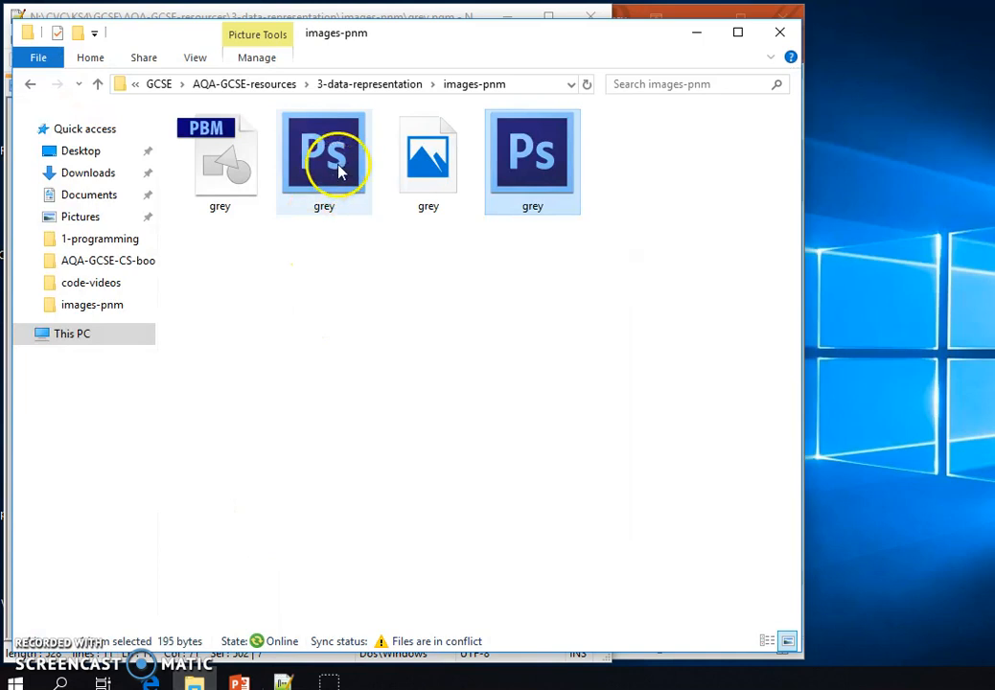
click(323, 154)
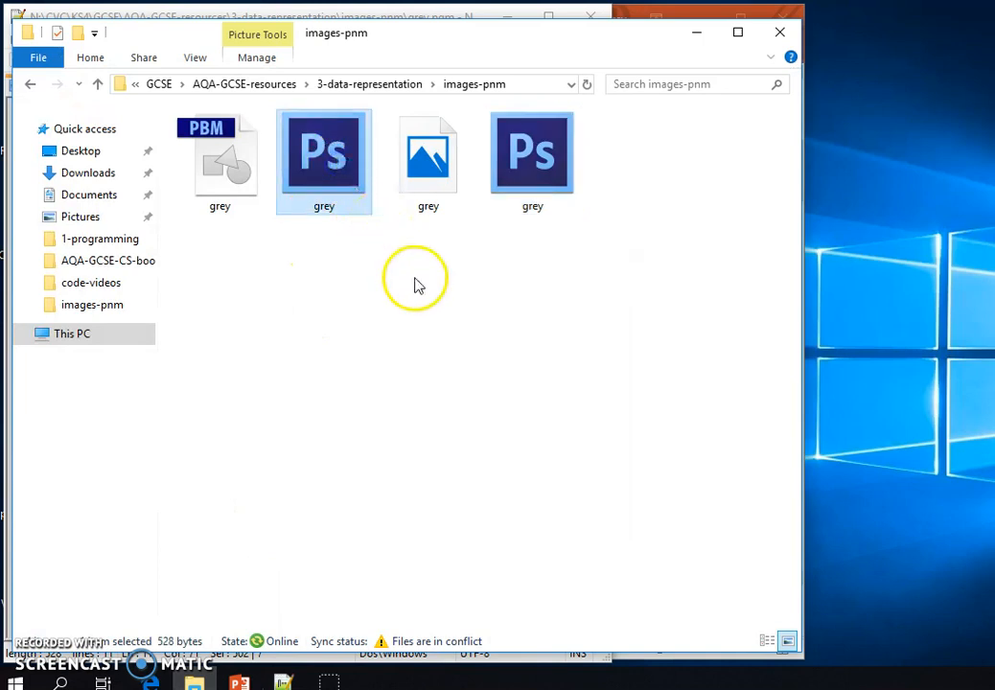
double_click(323, 151)
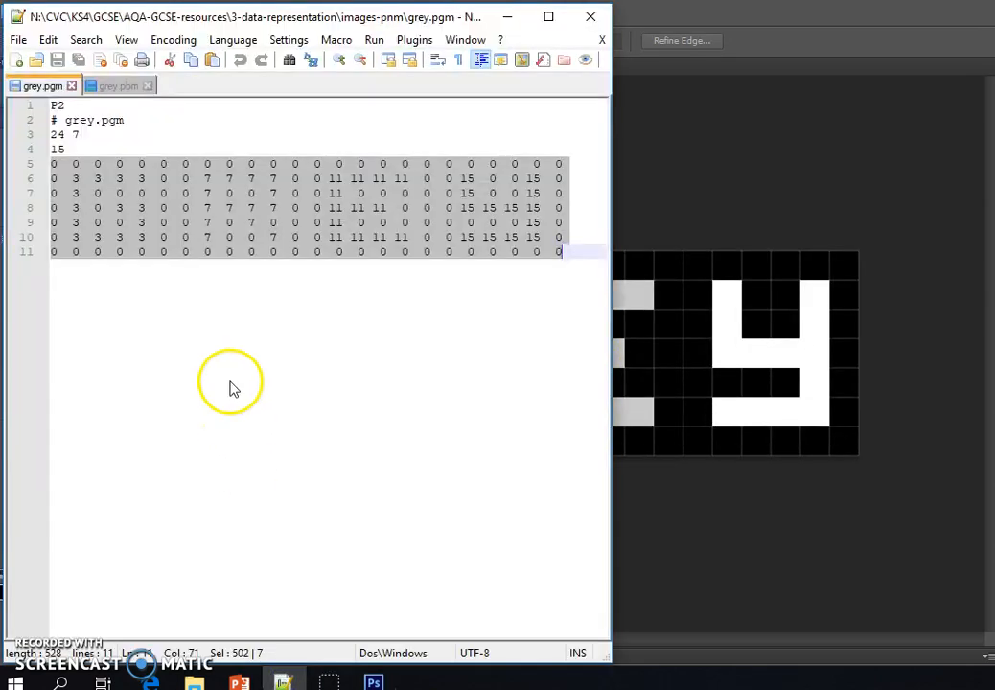
mouse_move(427, 202)
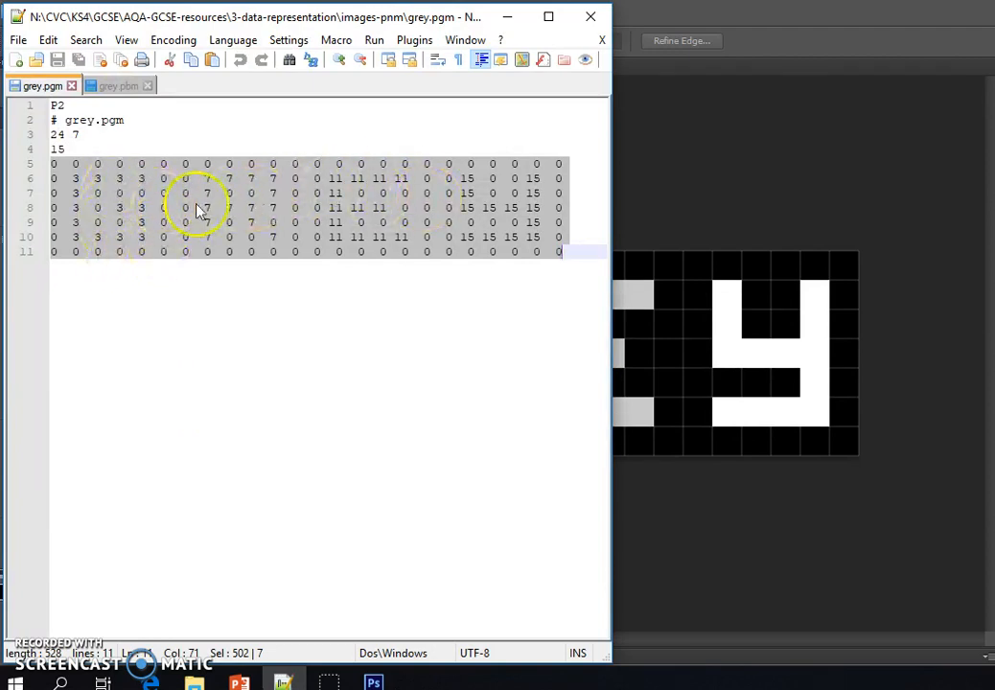
mouse_move(513, 242)
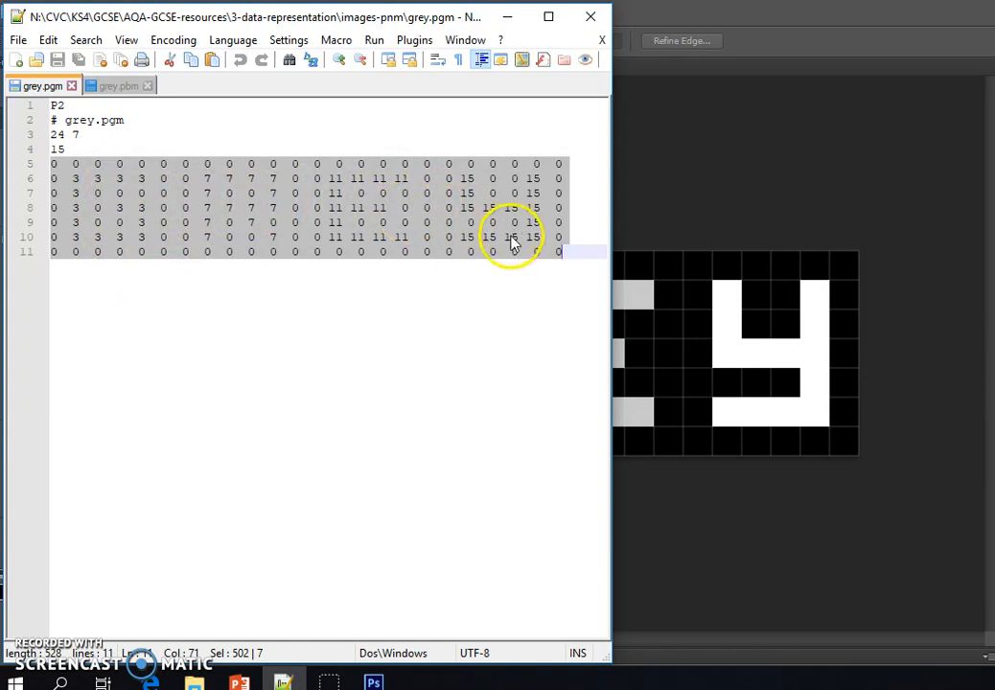